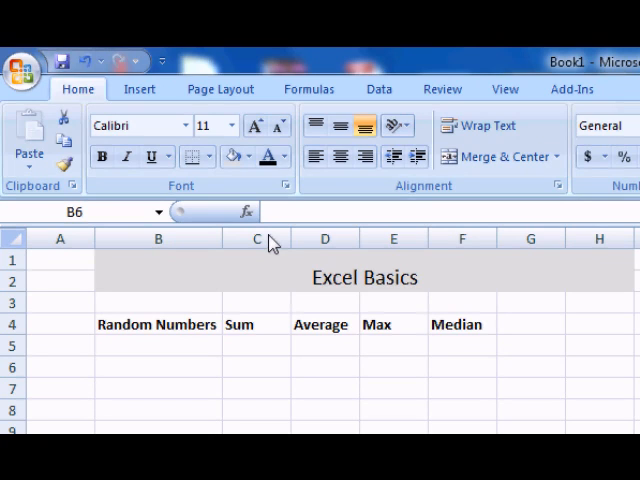
mouse_move(304, 276)
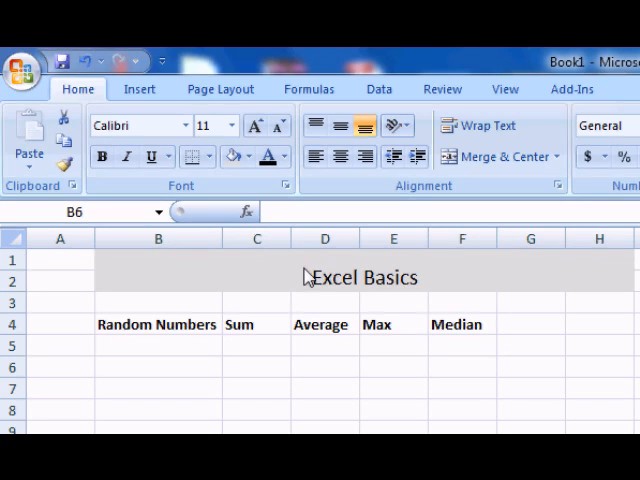
mouse_move(316, 296)
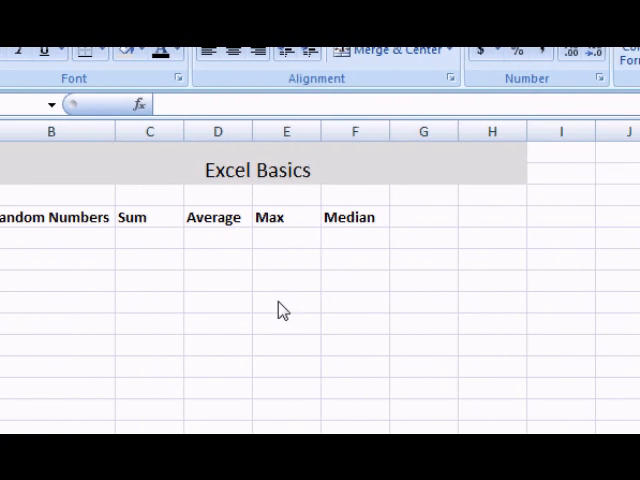
mouse_move(176, 304)
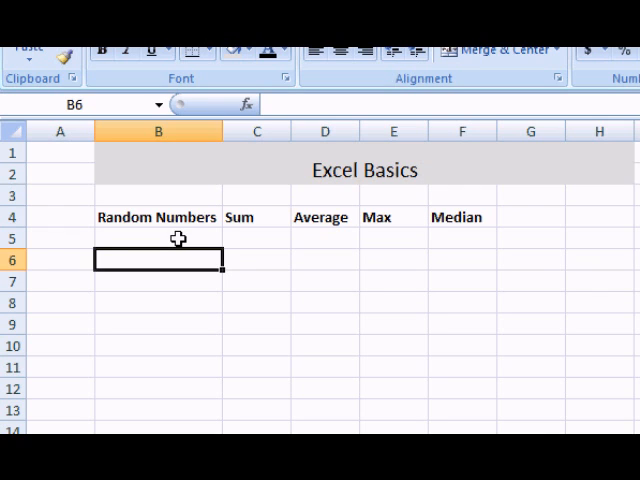
Enter =RANDBETWEEN(1,500) in B5 to generate a random number from 1 to 500.
left_click(158, 238)
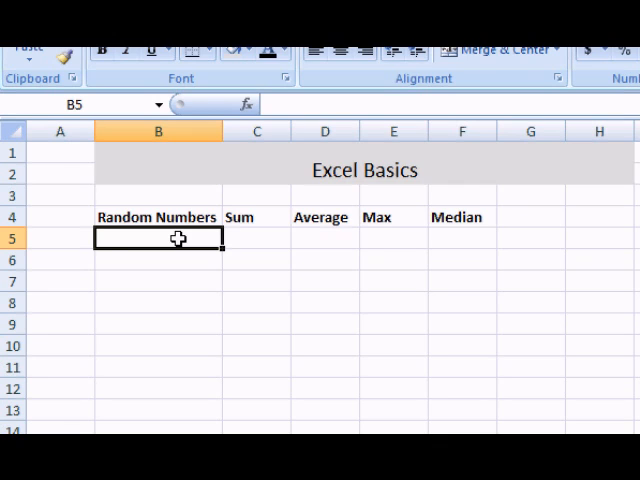
type("=")
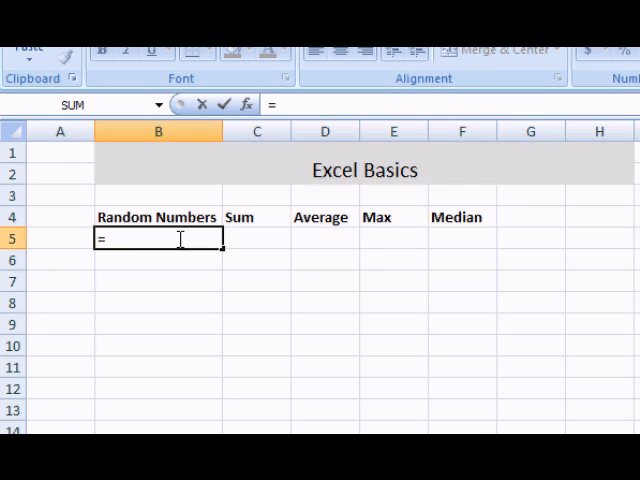
type("R")
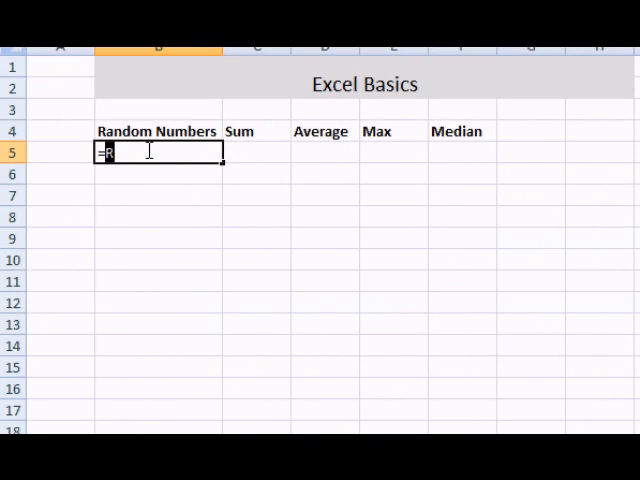
type("Rand")
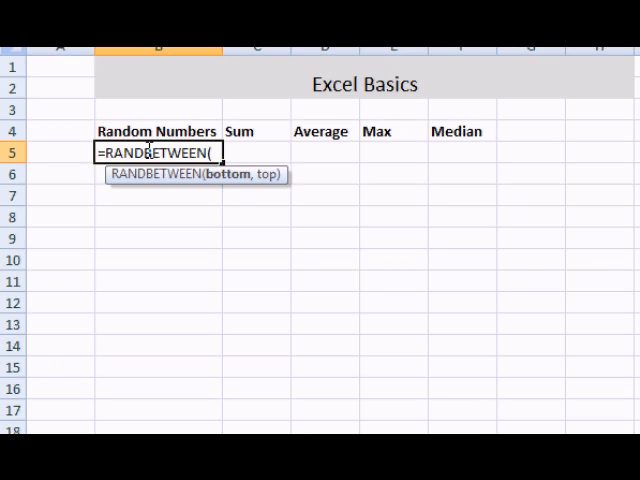
type("1")
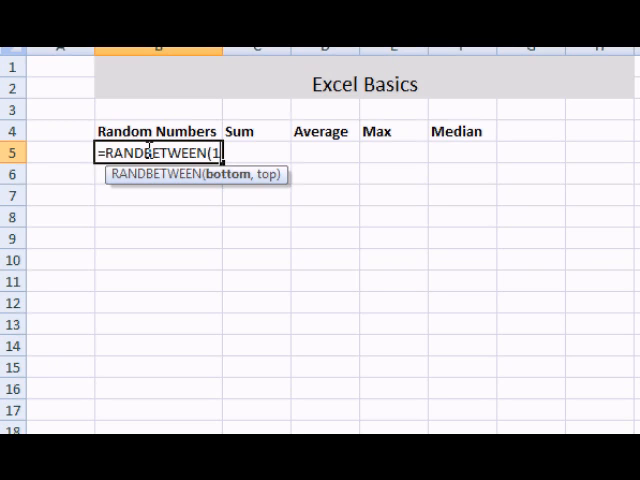
type(",")
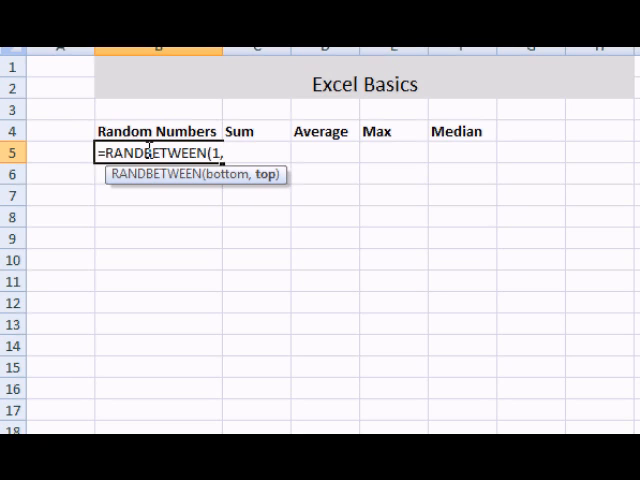
type("500")
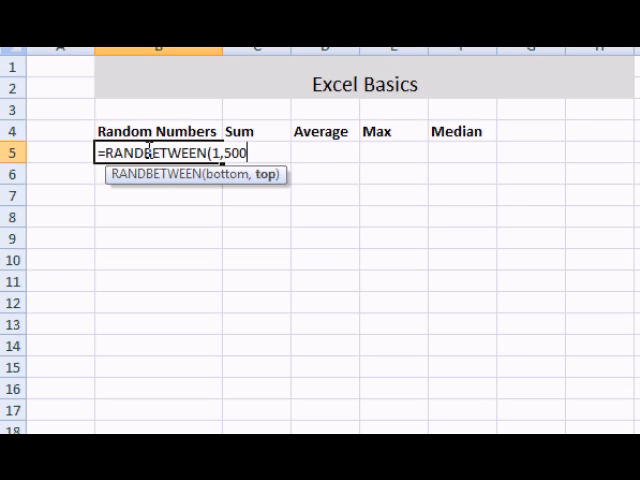
type(")")
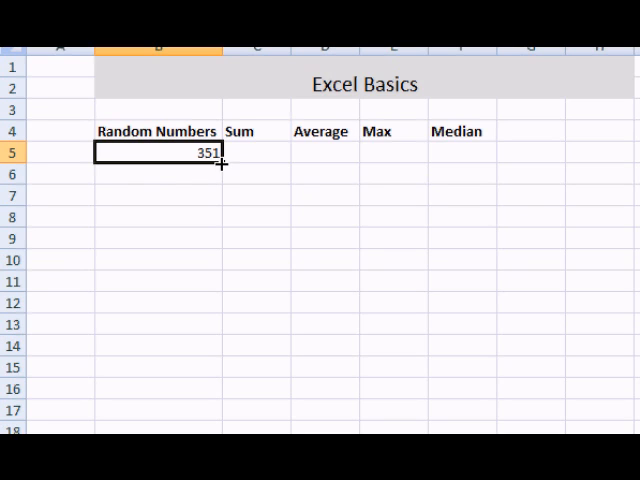
mouse_move(228, 172)
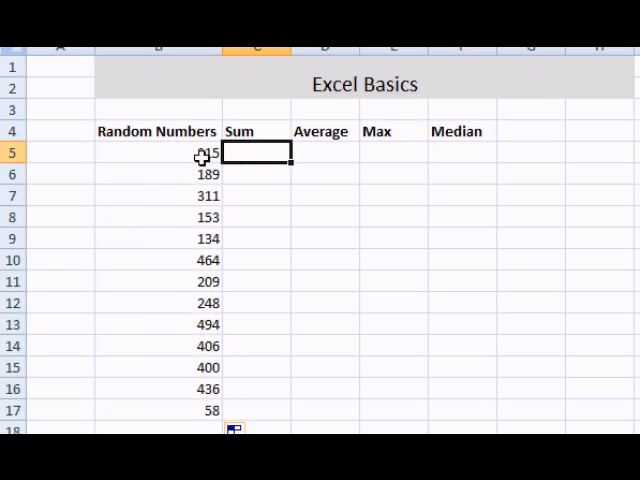
mouse_move(196, 170)
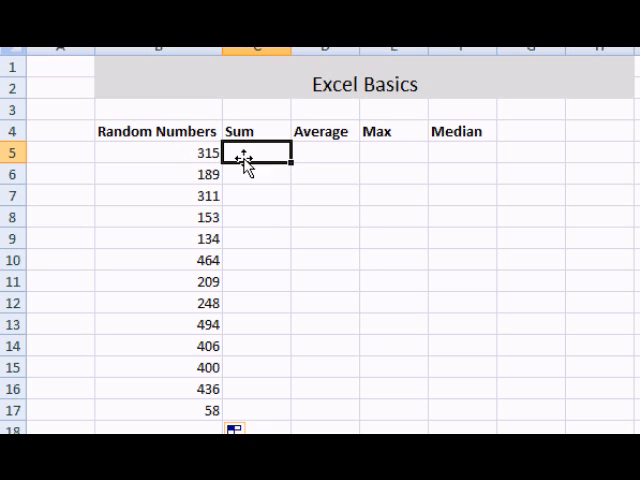
Fill the RANDBETWEEN formula down B5:B17 and commit the test value in C5.
type("5")
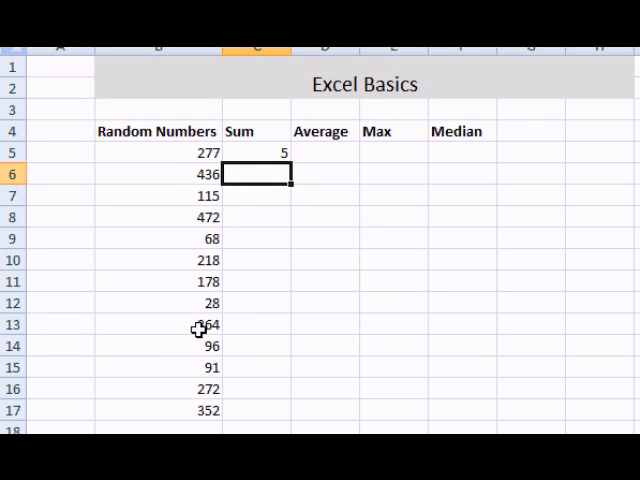
left_click(256, 152)
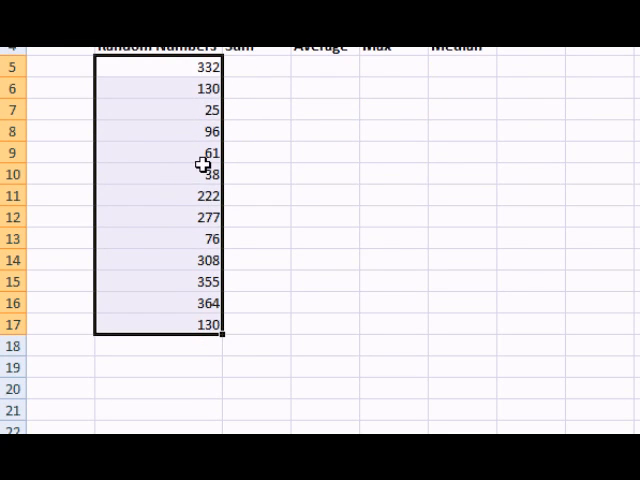
Copy B5:B17 and Paste Special as Values so the random numbers become fixed.
right_click(200, 164)
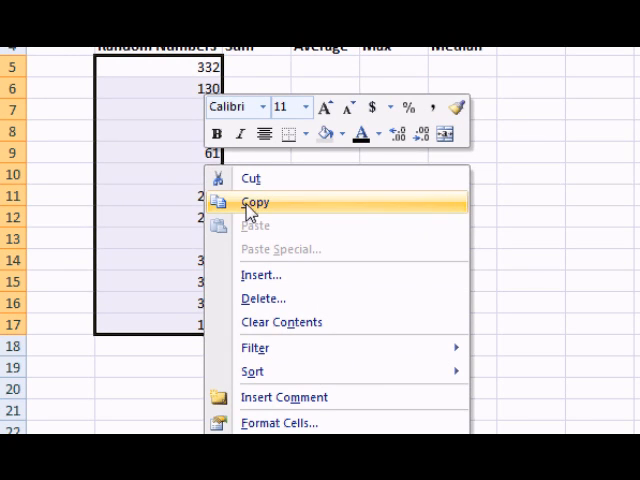
left_click(256, 202)
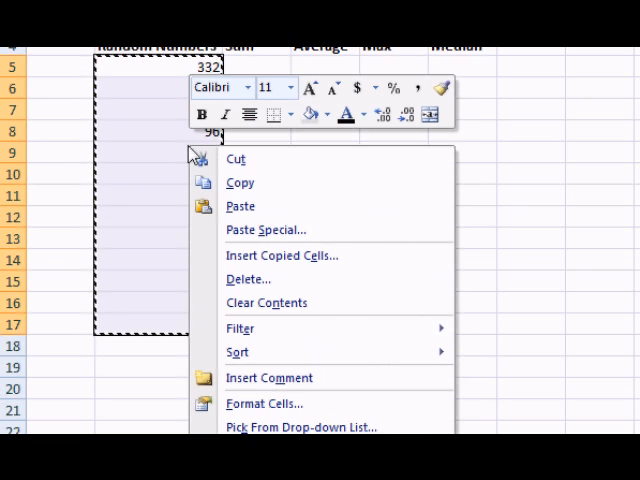
left_click(268, 228)
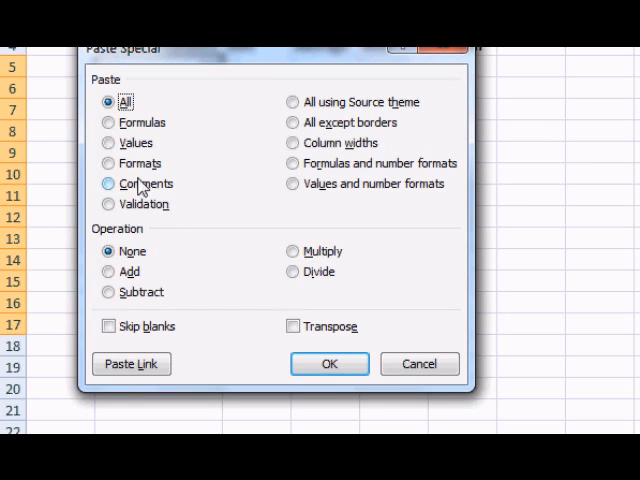
left_click(108, 142)
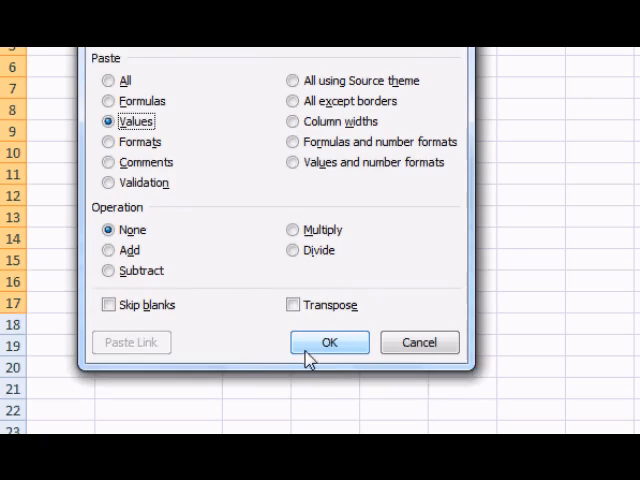
left_click(328, 342)
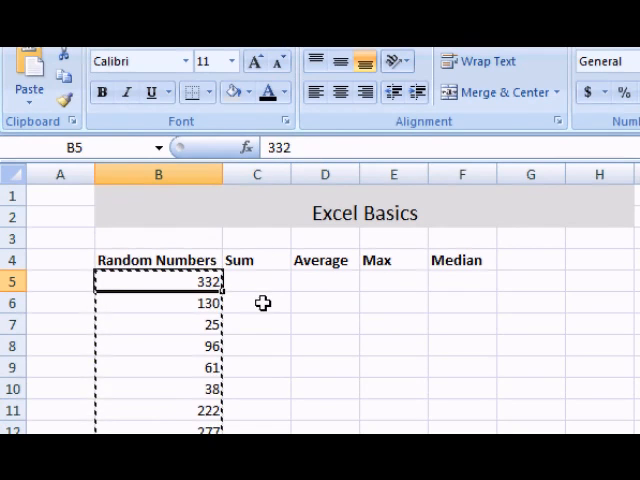
Enter a =SUM( formula in C5 totalling the random numbers B5:B17.
left_click(256, 302)
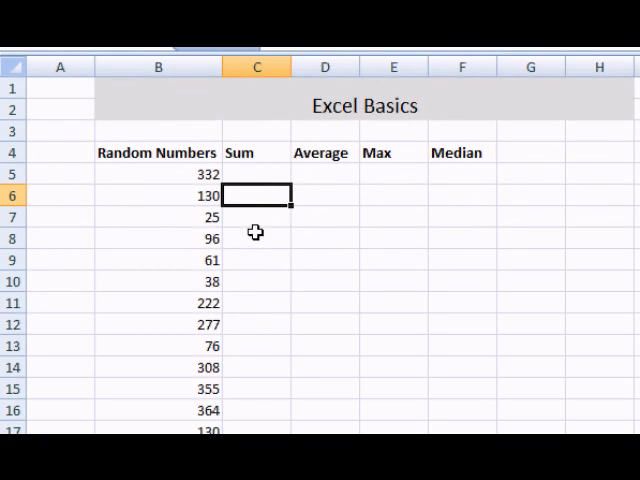
left_click(256, 174)
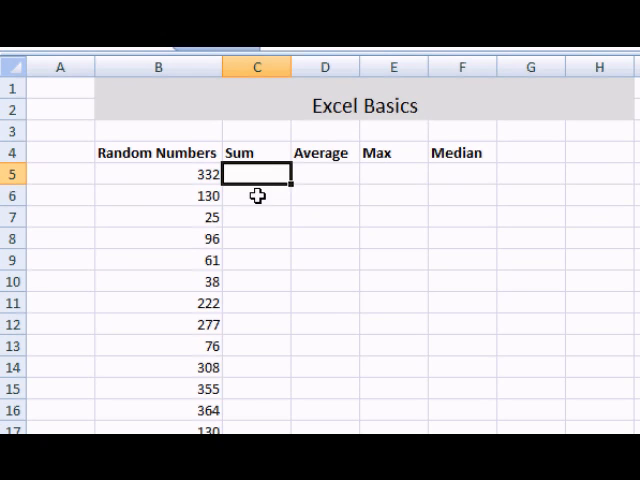
type("=")
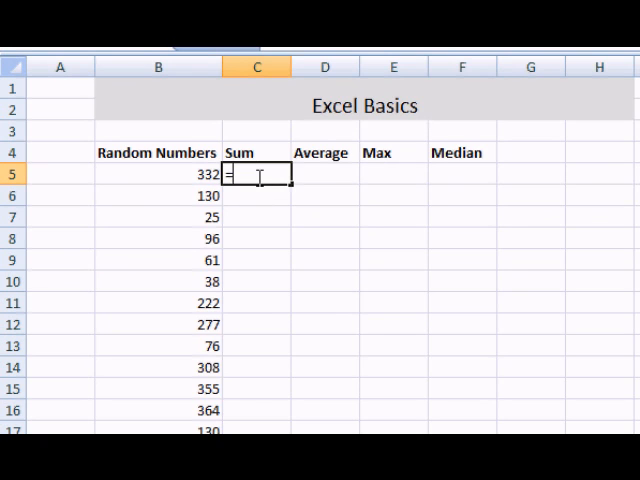
type("SUM")
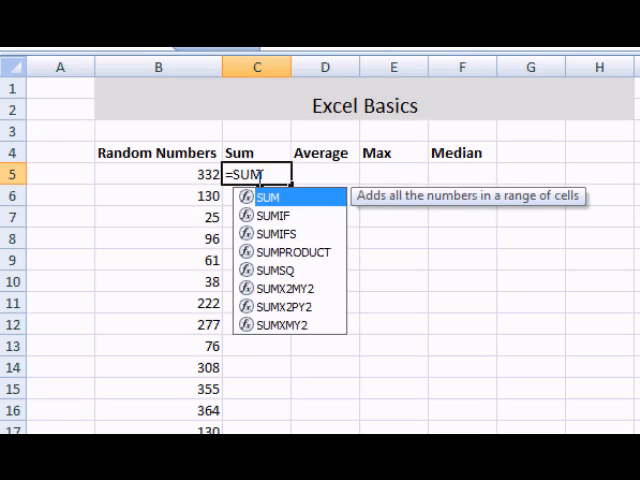
type("(")
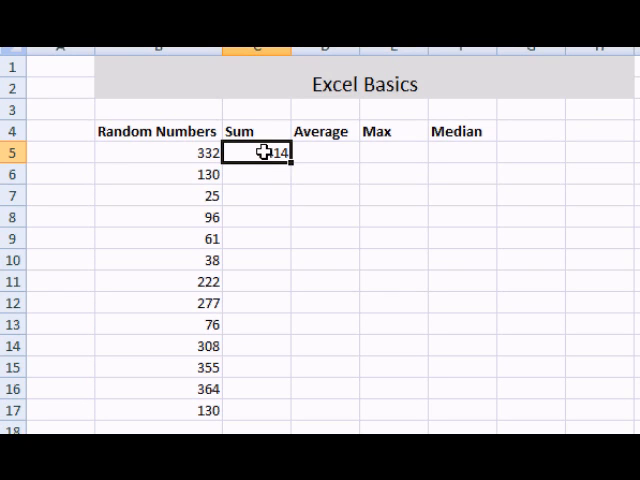
Format the C5 total as Number with 2 decimal places, showing 2414.00.
right_click(258, 152)
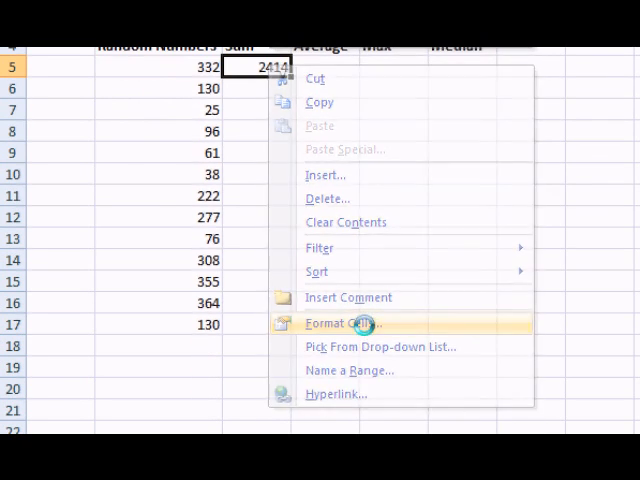
left_click(340, 324)
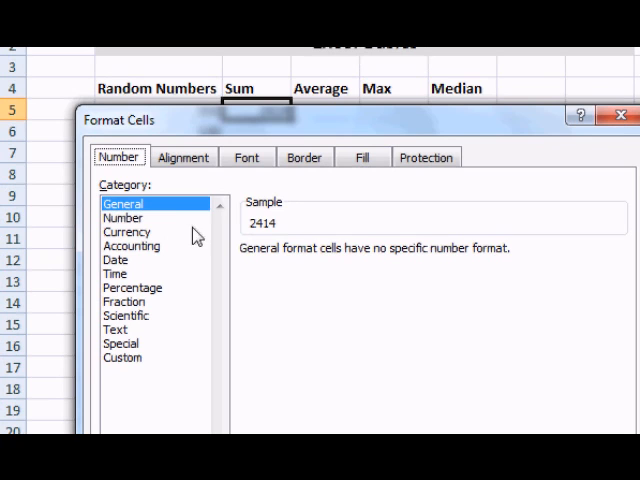
left_click(126, 232)
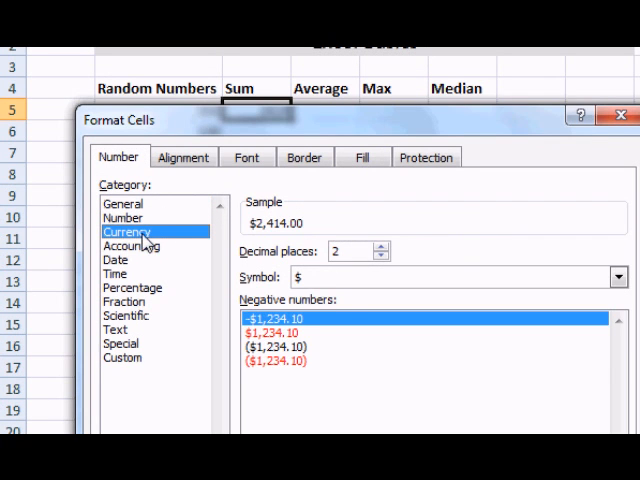
left_click(132, 246)
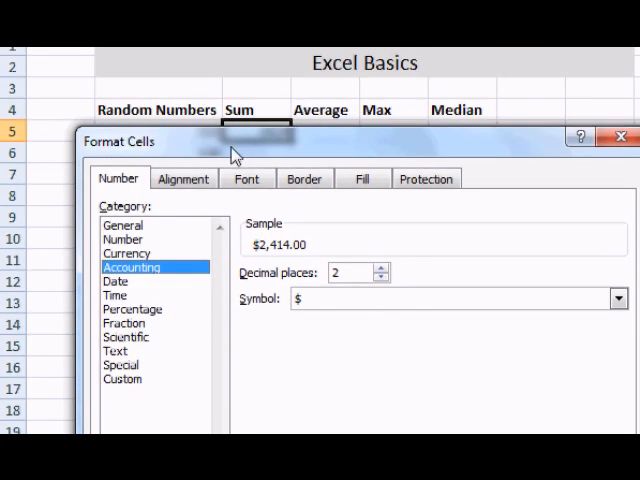
left_click(338, 252)
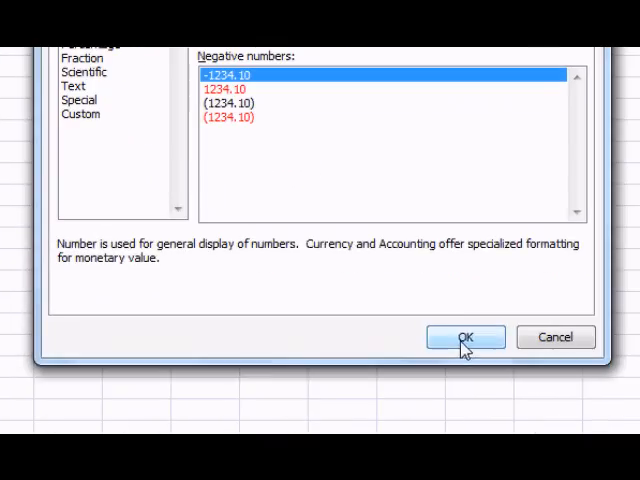
left_click(464, 336)
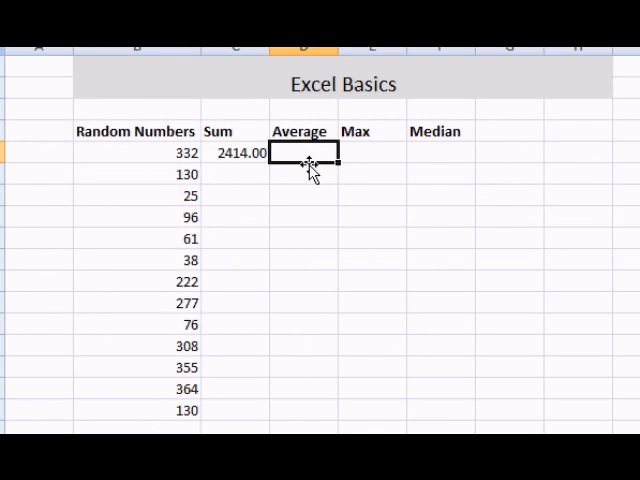
mouse_move(310, 164)
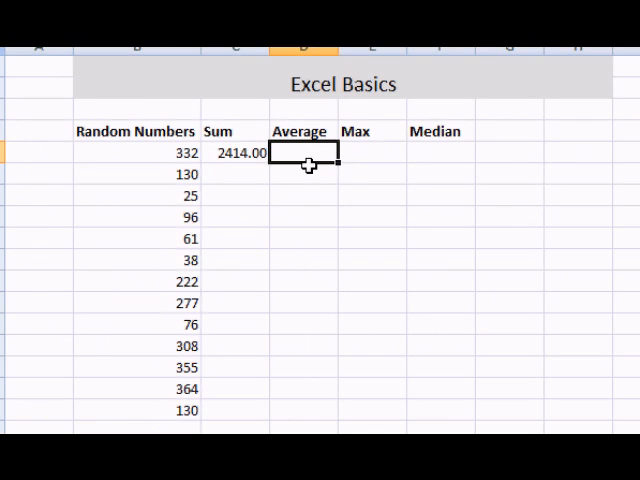
Enter =AVERAGE and =MAX formulas over the random numbers, giving 185.6923 and 364.
type("=")
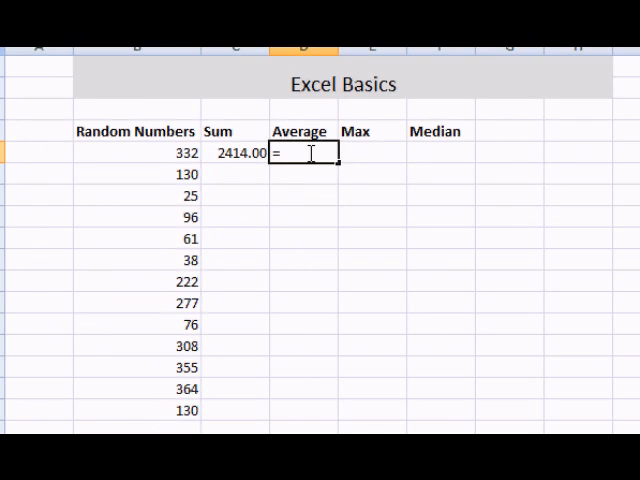
type("Av")
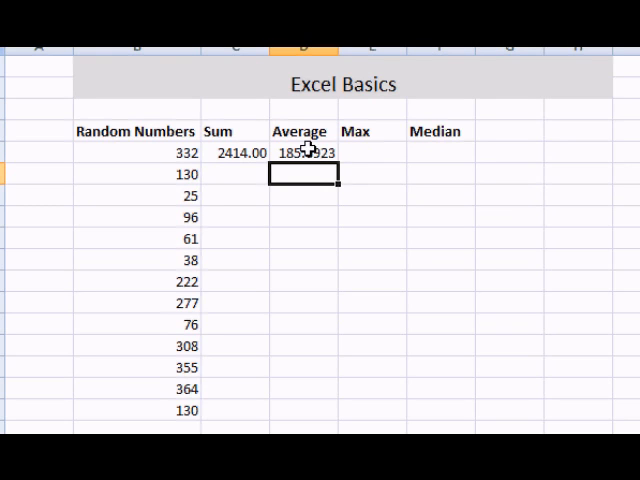
mouse_move(368, 156)
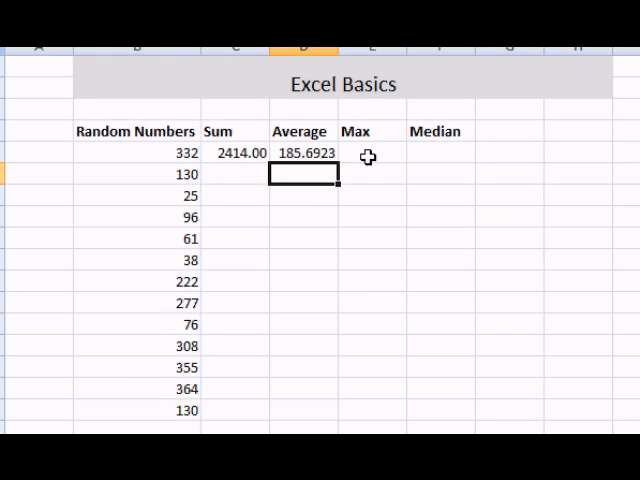
left_click(376, 156)
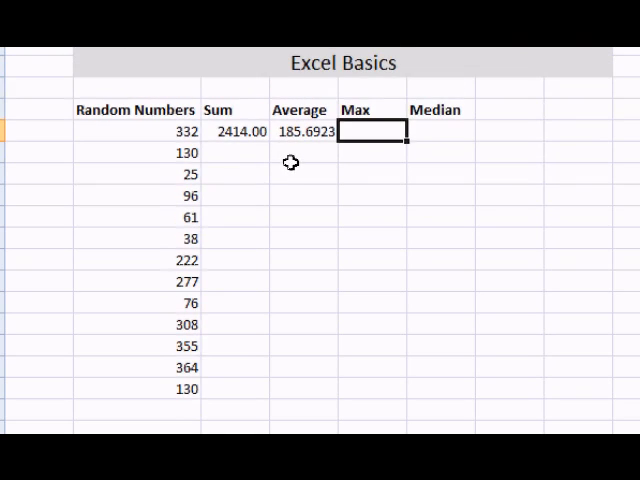
type("=")
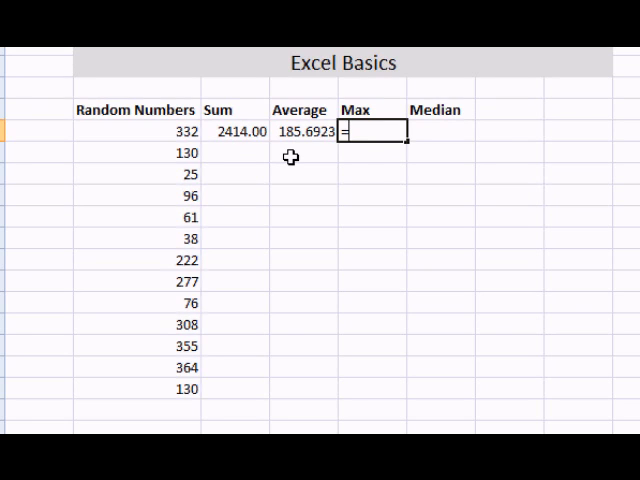
type("Ma")
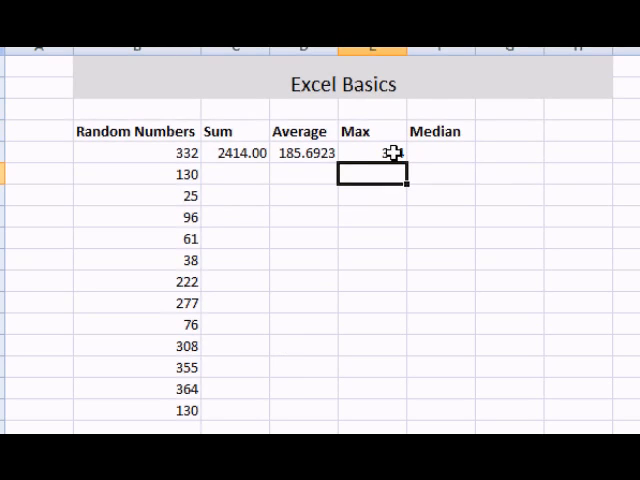
key("Enter")
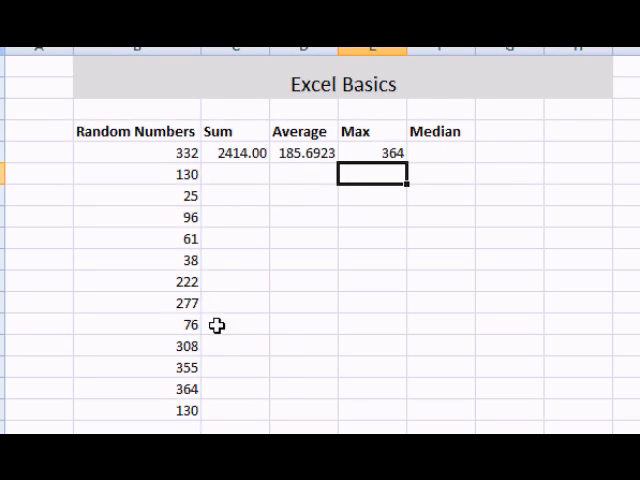
Begin a =MEDIAN formula in the next results cell.
scroll("down", 3)
type("=")
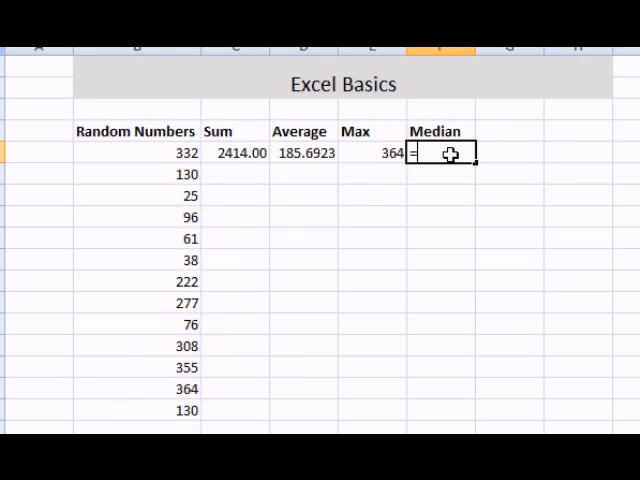
type("Med")
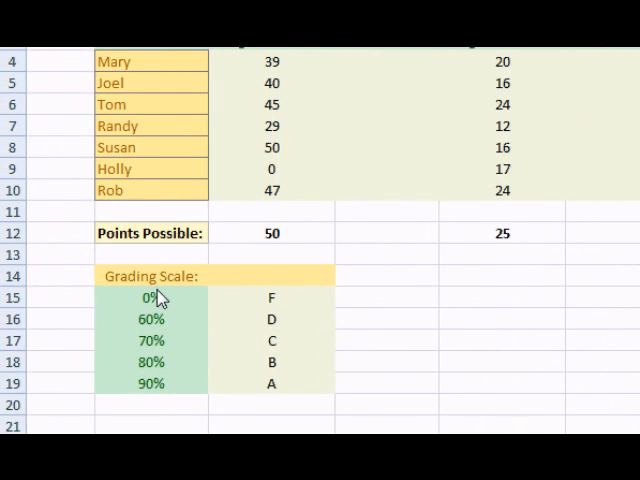
mouse_move(140, 308)
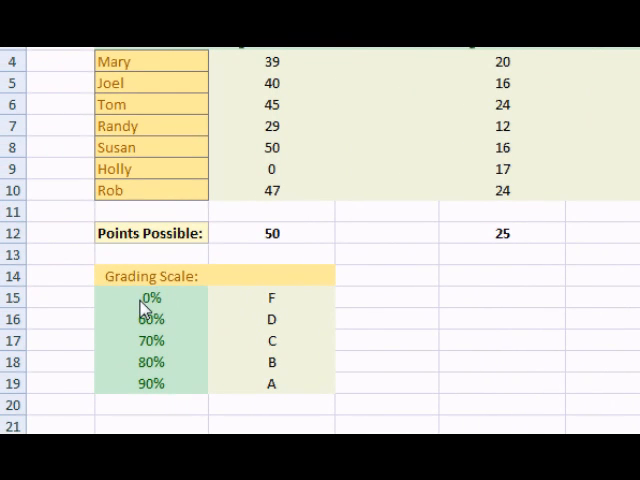
mouse_move(160, 300)
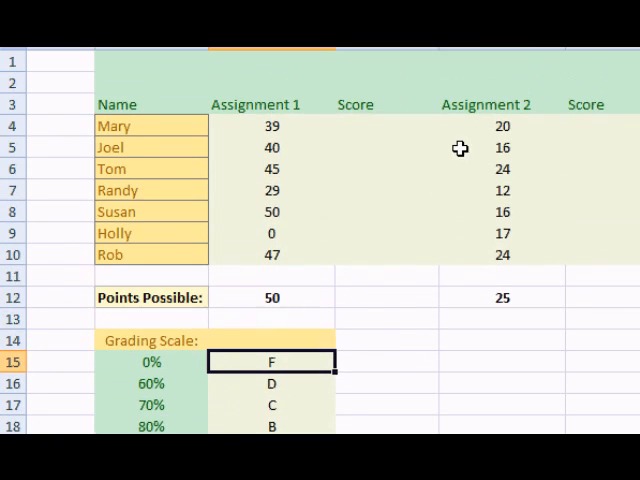
Scroll the grades sheet to show the assignments and Grading Scale table.
scroll("right", 3)
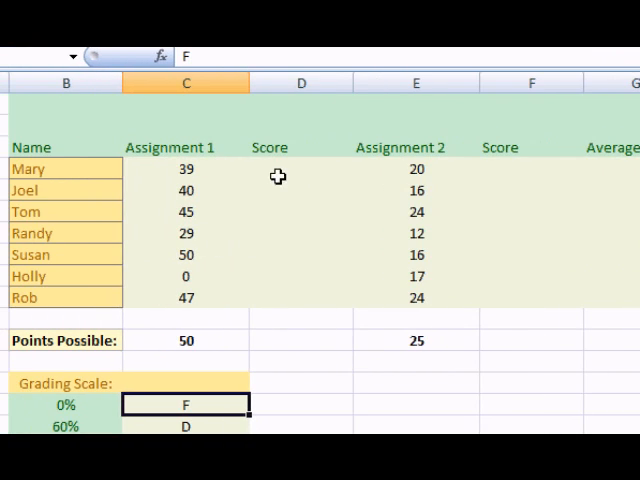
Enter =C4/$C$12 in D4 and fill down to D10 for Assignment 1 scores 0.78 to 0.94.
left_click(300, 168)
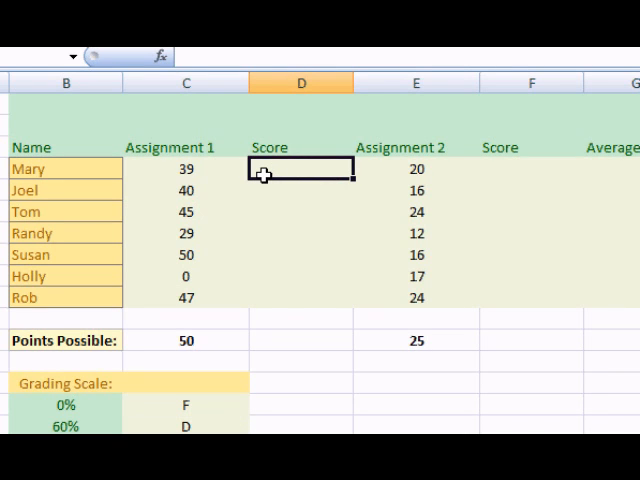
type("=")
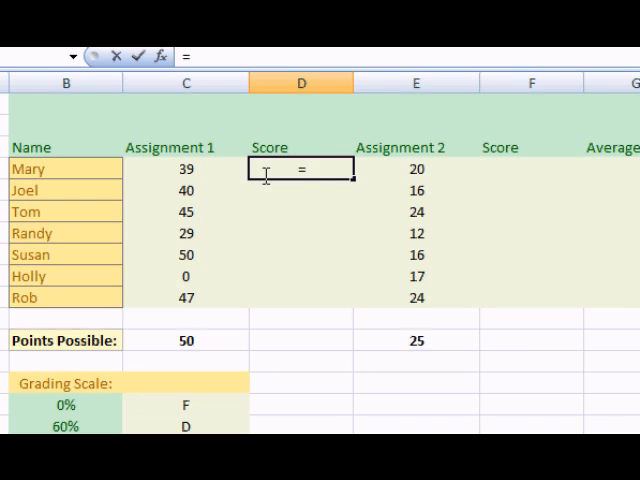
left_click(184, 168)
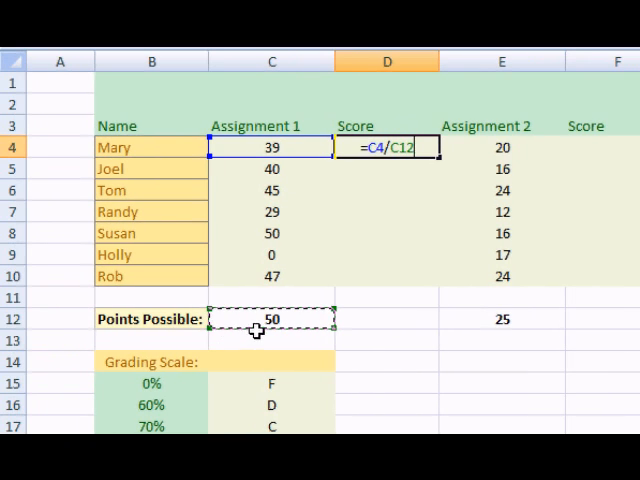
scroll("down", 3)
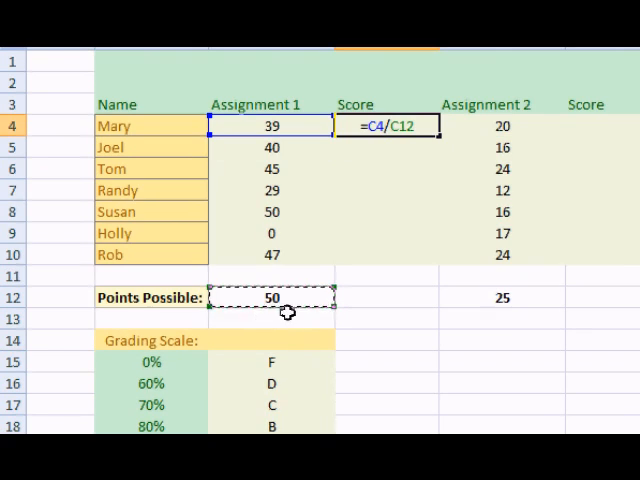
mouse_move(324, 216)
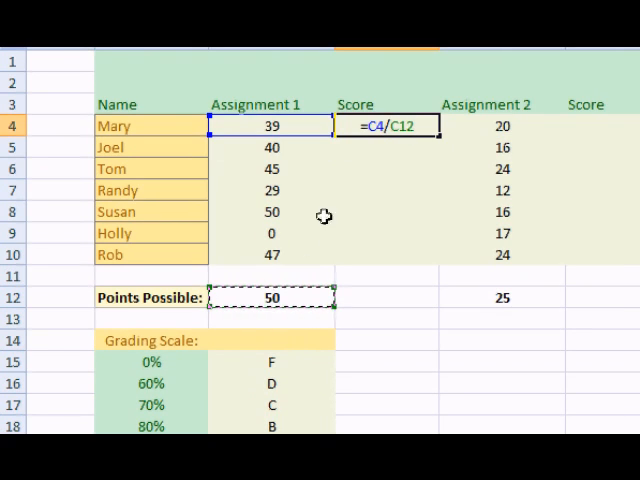
mouse_move(284, 300)
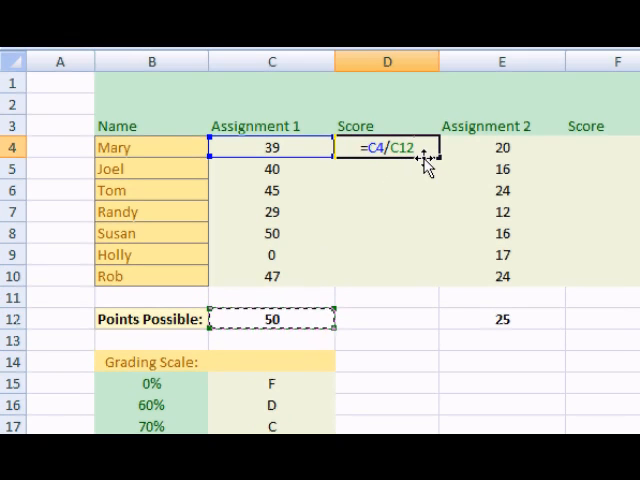
key("f4")
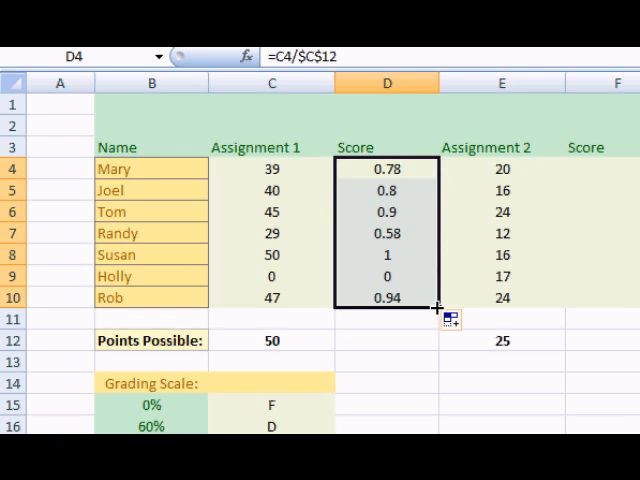
scroll("down", 3)
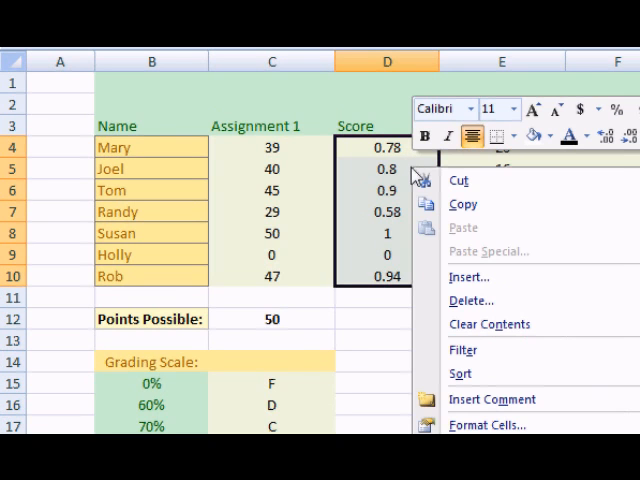
Format the Assignment 1 Scores as Percentage with 2 decimals, e.g. 78.00%.
left_click(484, 424)
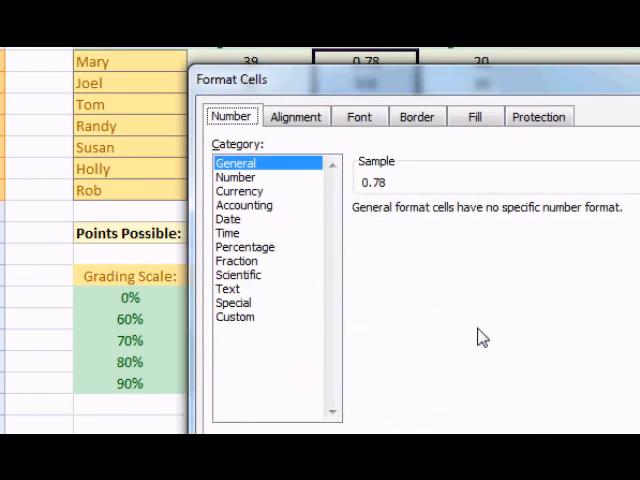
mouse_move(258, 260)
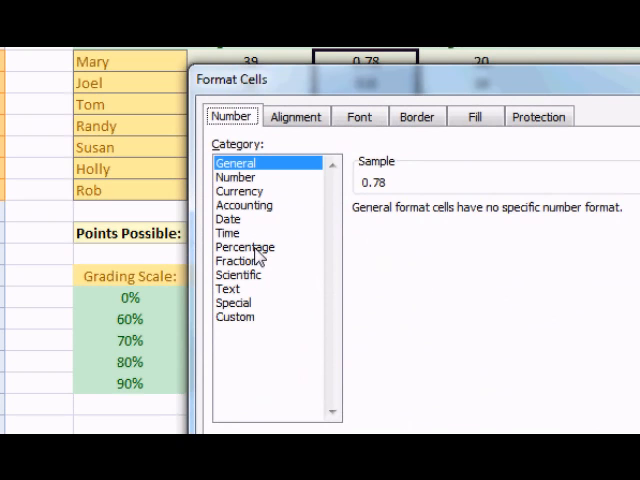
left_click(244, 246)
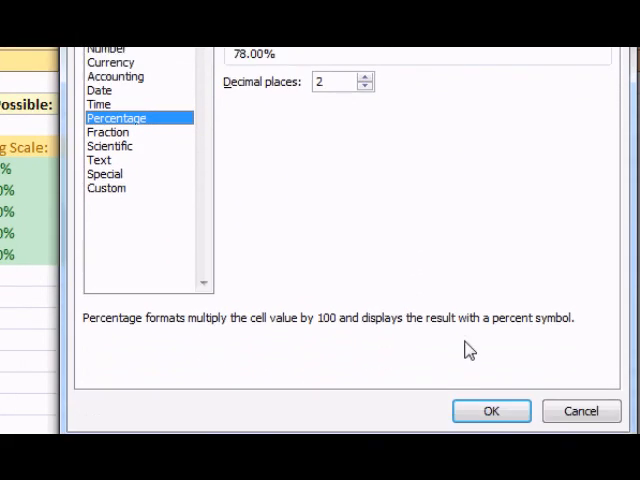
left_click(492, 412)
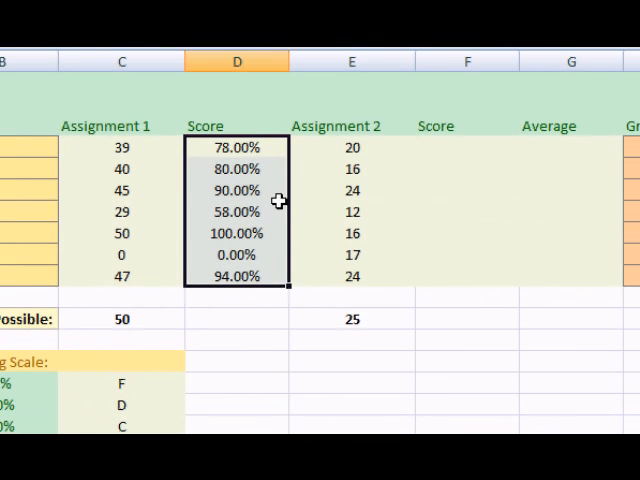
left_click(468, 148)
type("=E4/E12")
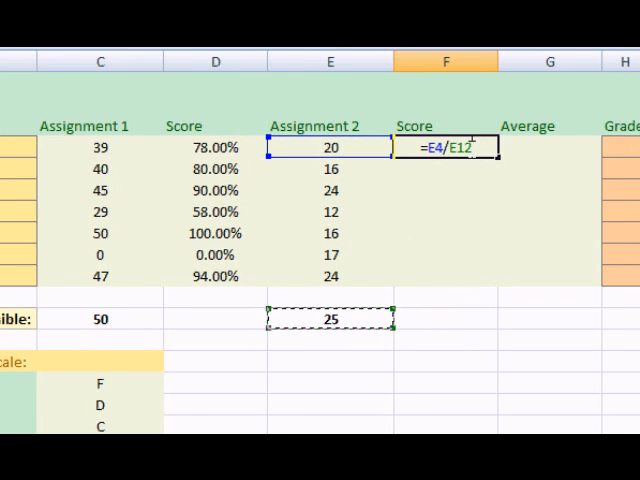
Make the E12 points-possible reference absolute in the Assignment 2 Score formula =E4/$E$12.
key("F4")
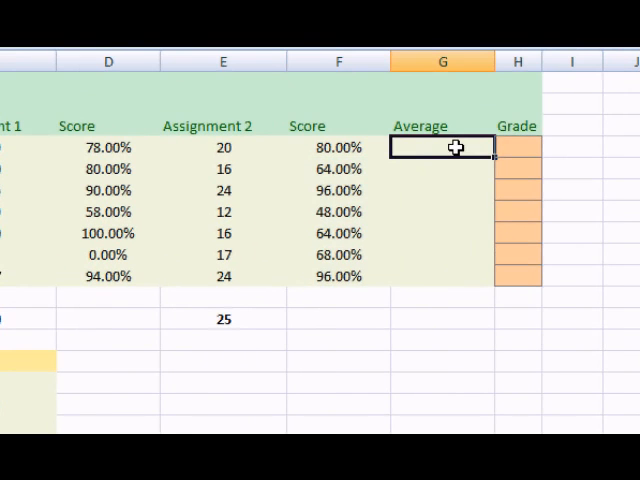
Average both assignment scores with =AVERAGE(D4,F4) in G4 and fill it down to row 10.
scroll("left", 3)
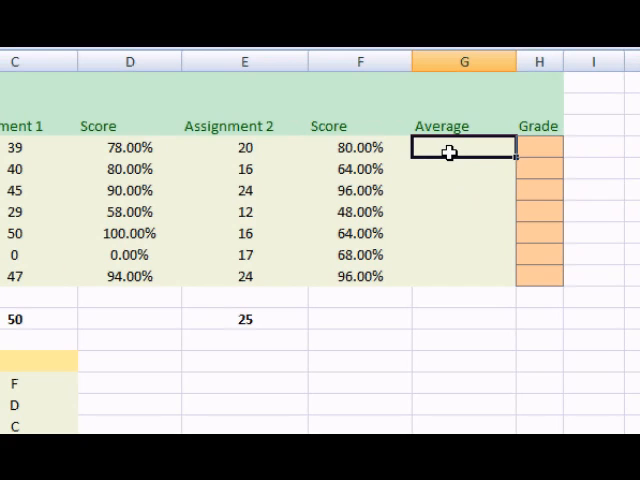
type("=AVERAGE(")
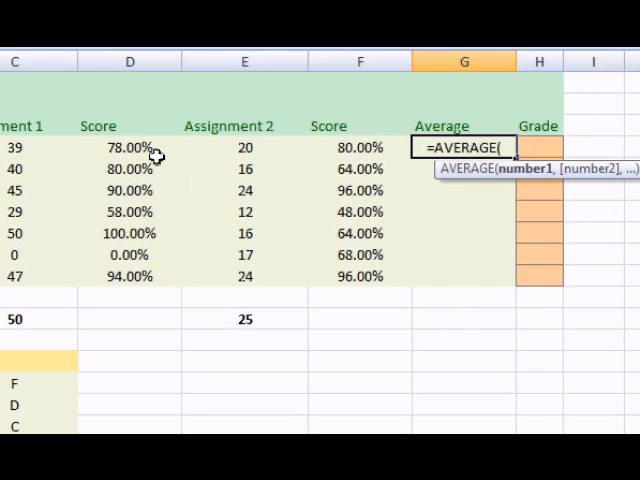
scroll("right", 3)
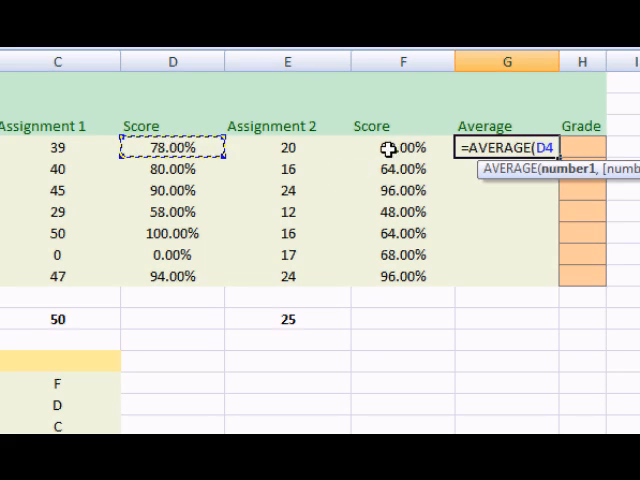
left_click(390, 148)
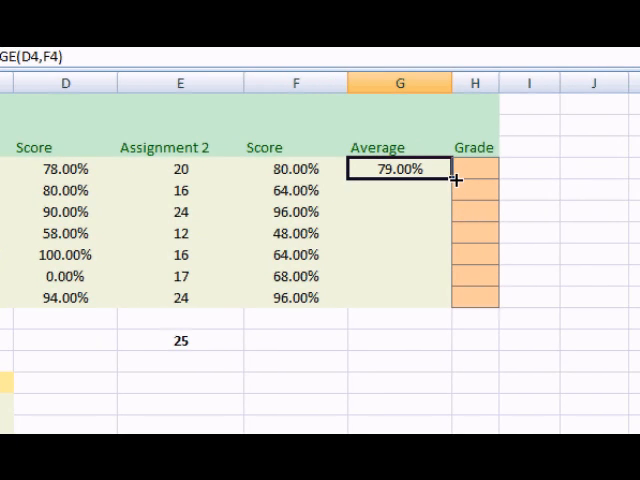
left_click_drag(456, 180, 456, 300)
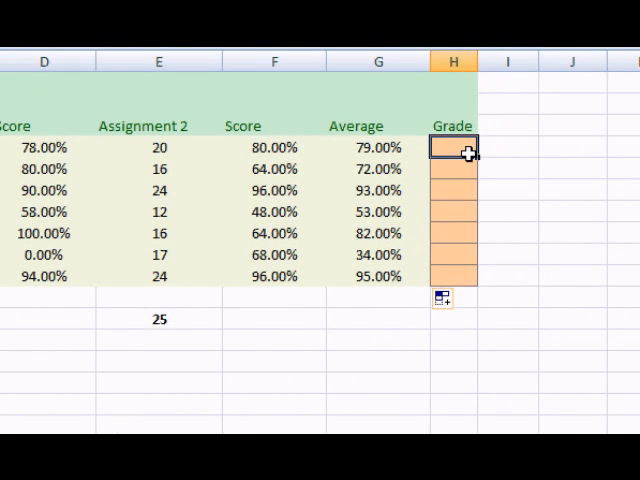
Look up Mary's letter grade with =VLOOKUP(G4,$B$15:$C$19,2,TRUE) in H4.
type("=VL")
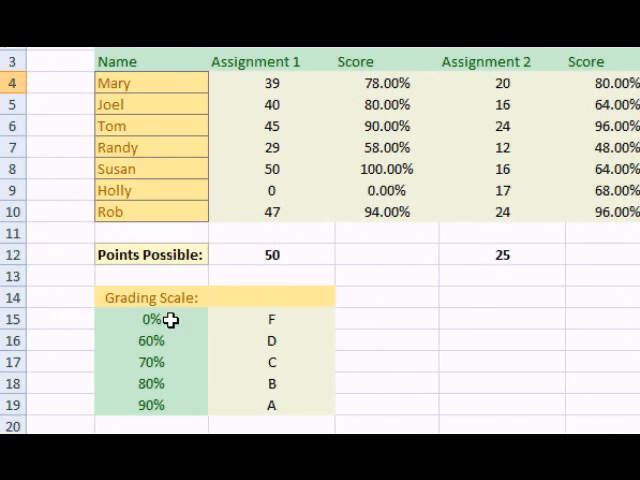
scroll("down", 3)
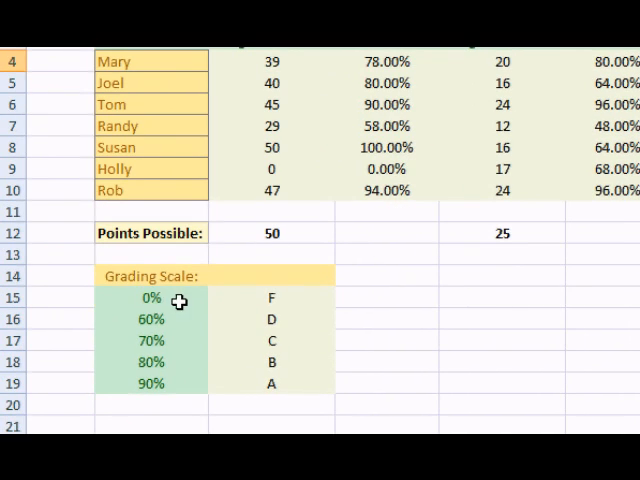
mouse_move(132, 296)
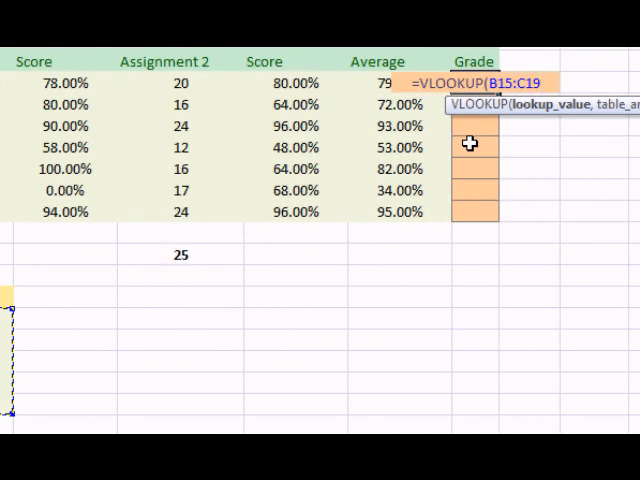
type(",")
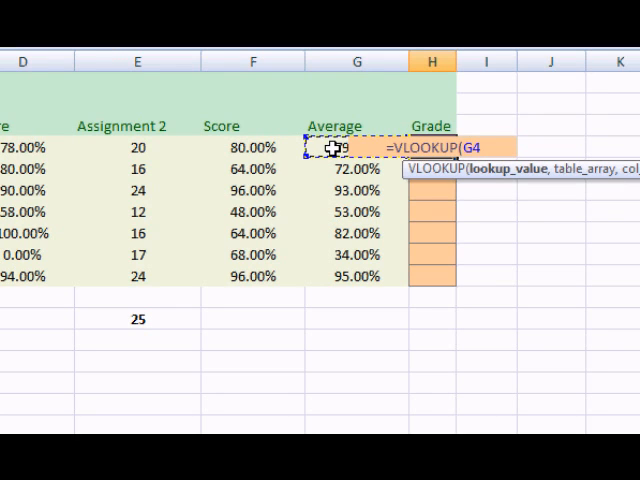
type(",$B$15:$C$19")
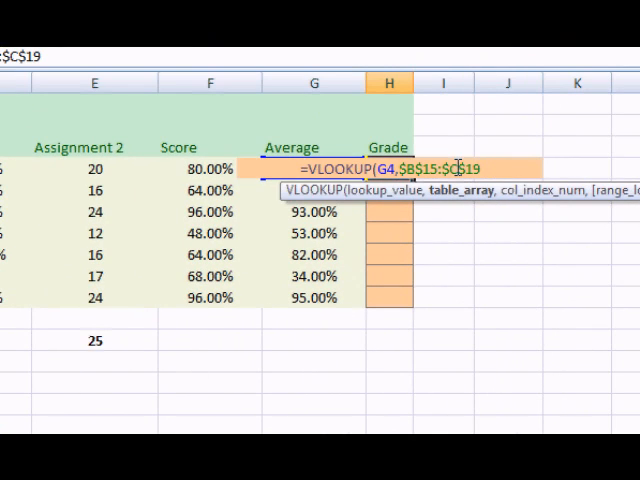
type(",2")
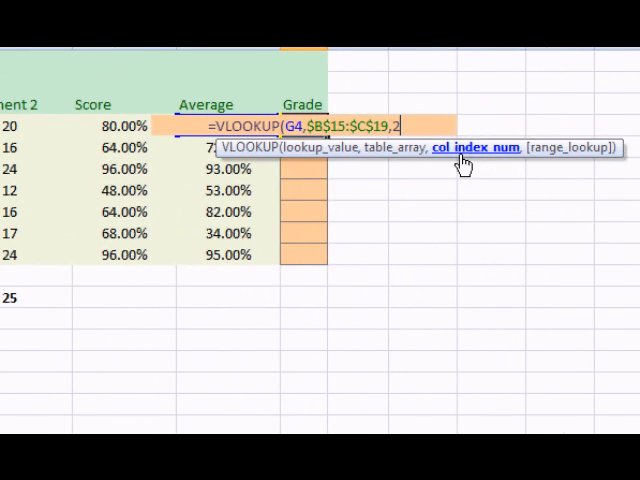
type(",")
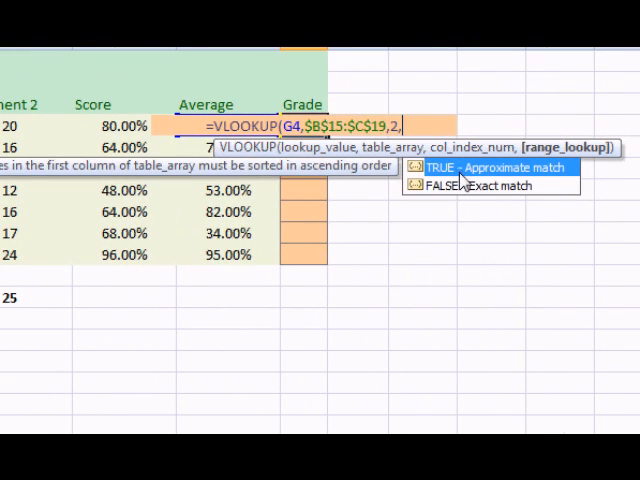
mouse_move(468, 178)
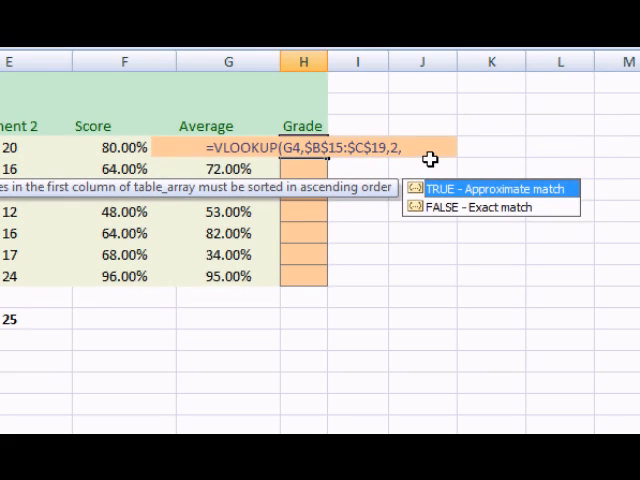
type("T")
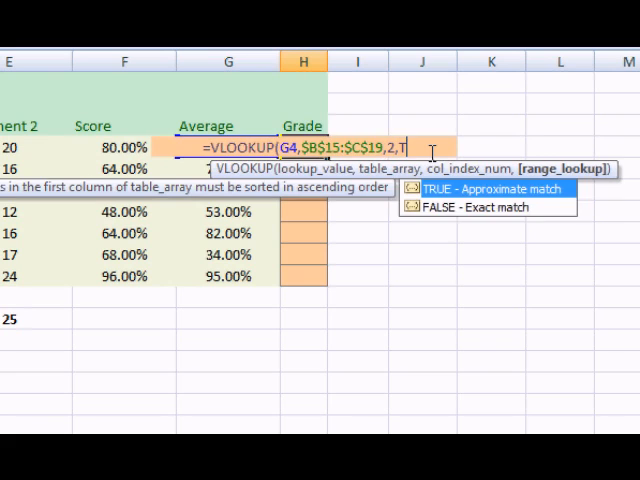
type("RUE")
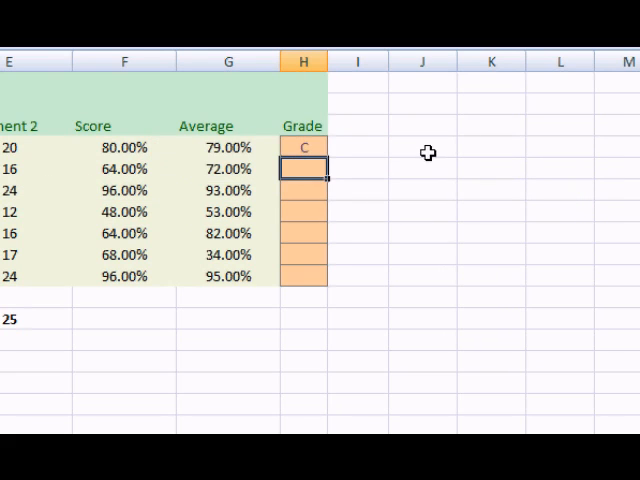
Fill the grade lookup down to H10 so every student gets a letter grade.
left_click(304, 148)
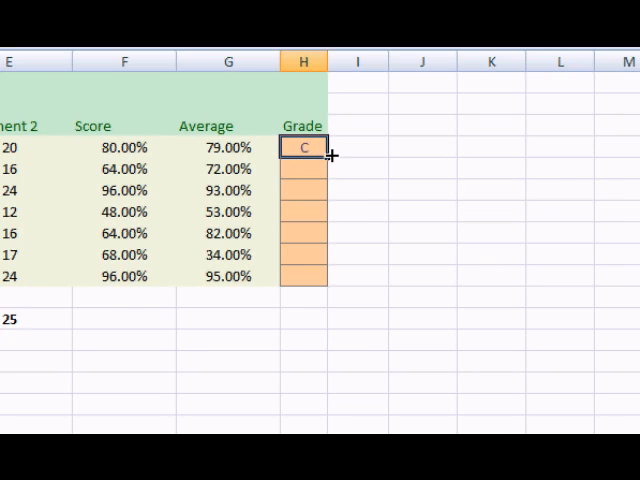
left_click_drag(304, 148, 304, 276)
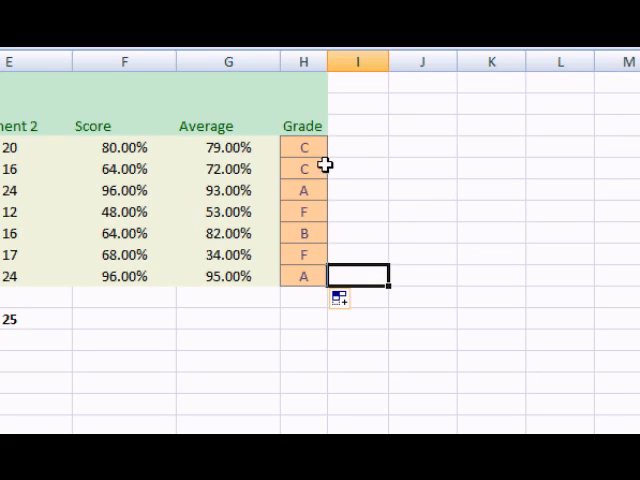
mouse_move(212, 192)
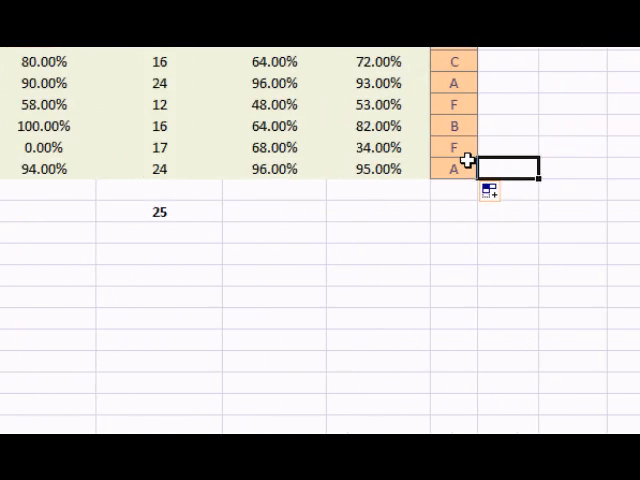
scroll("down", 3)
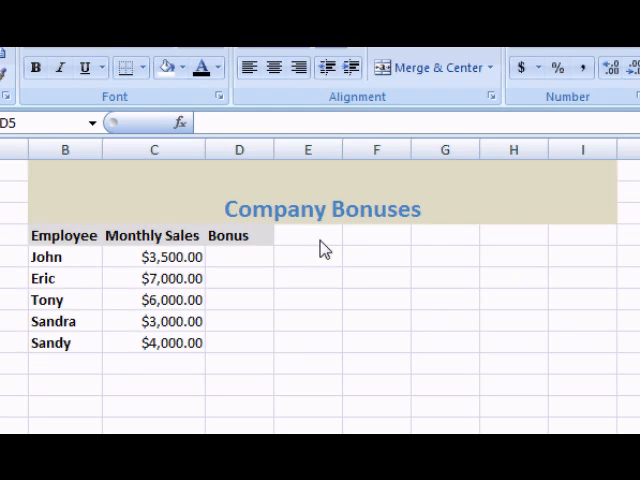
mouse_move(420, 216)
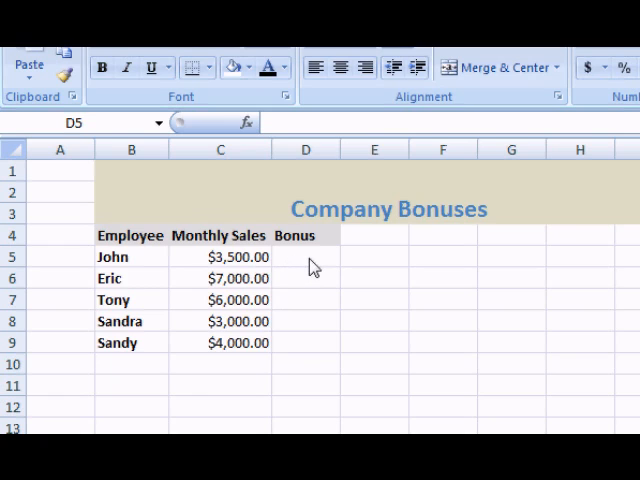
Award bonuses in D5 with =IF(C5>=5000,"2000","NO BONUS") and fill it down to D9.
left_click(304, 256)
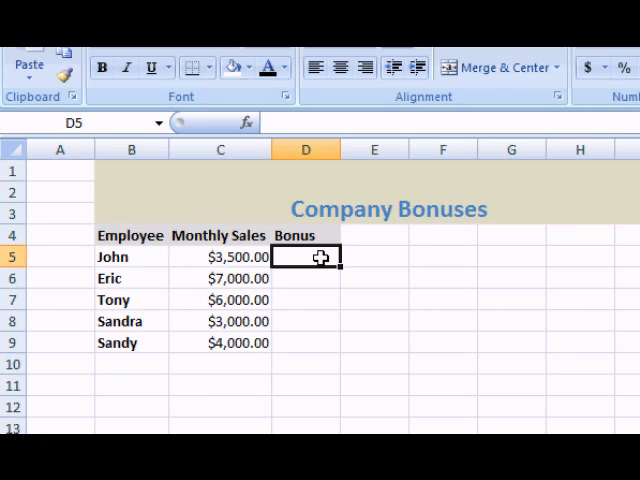
type("=")
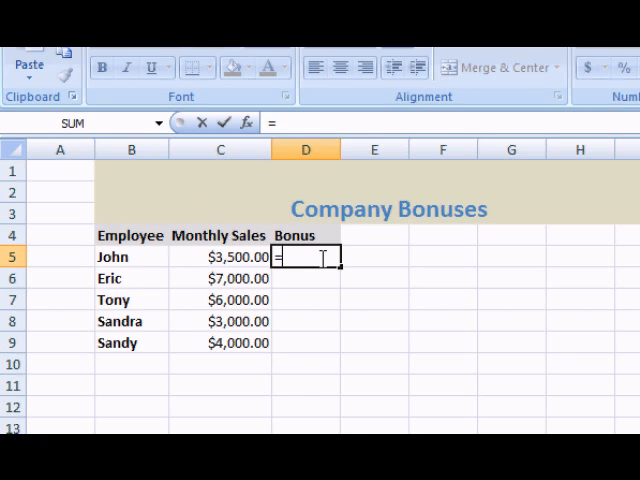
type("IF(")
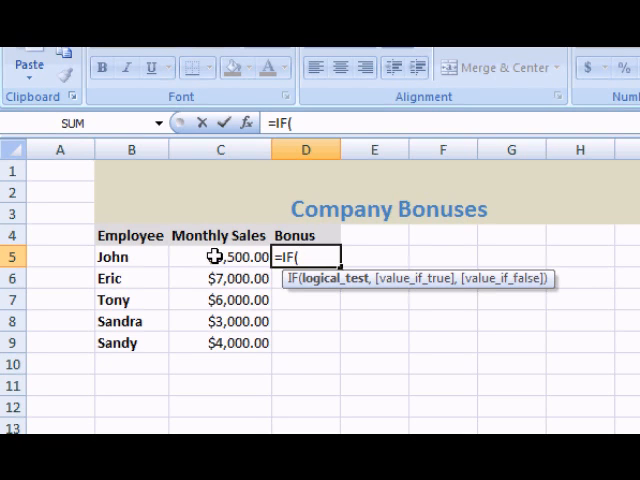
left_click(220, 256)
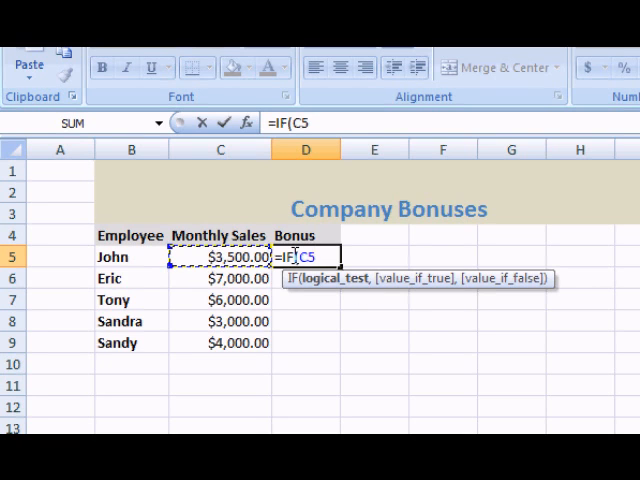
type(">")
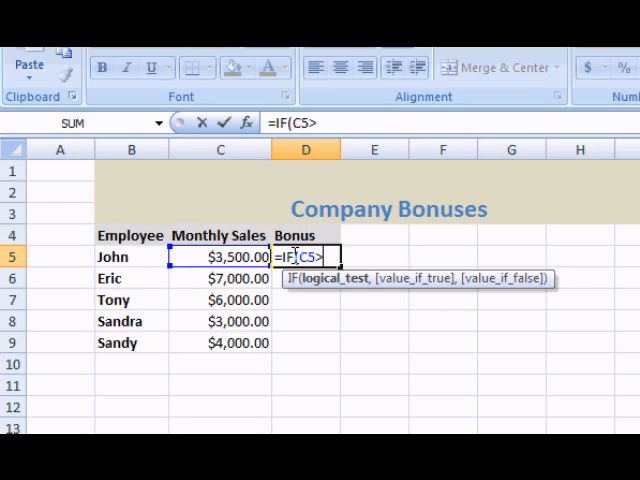
type(">=50")
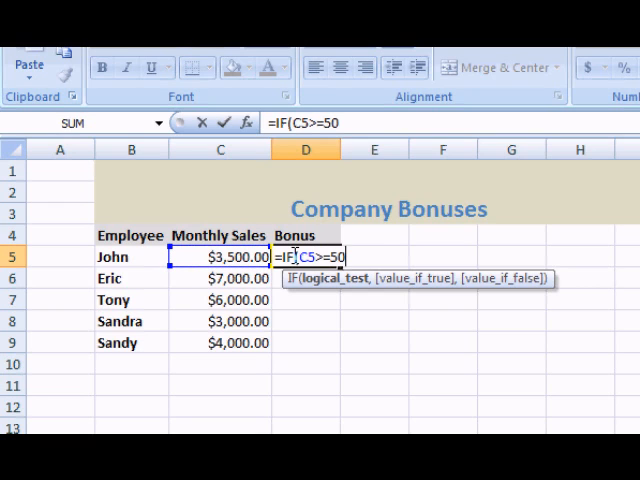
type("00")
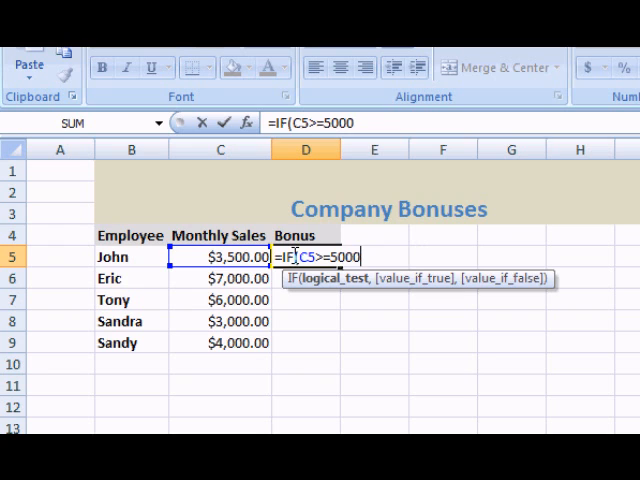
type(",\"")
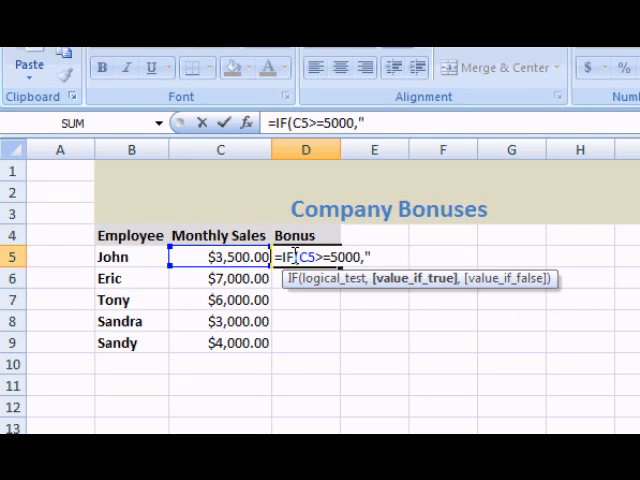
type("2000")
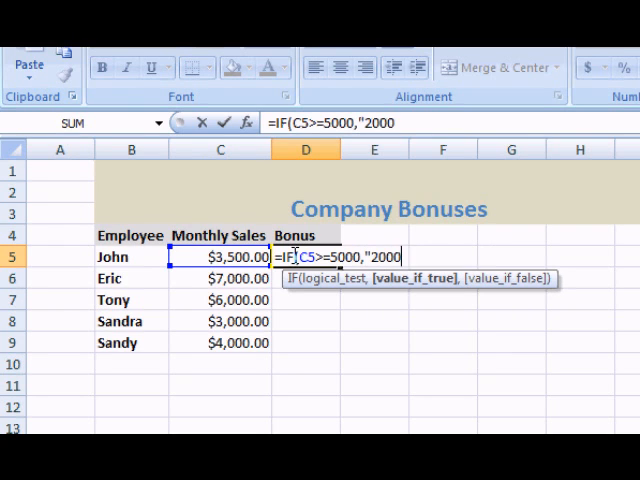
type("\"")
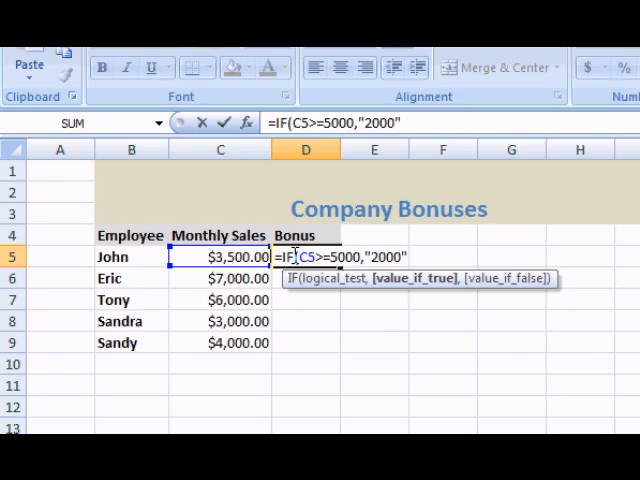
type(",\"NO BON")
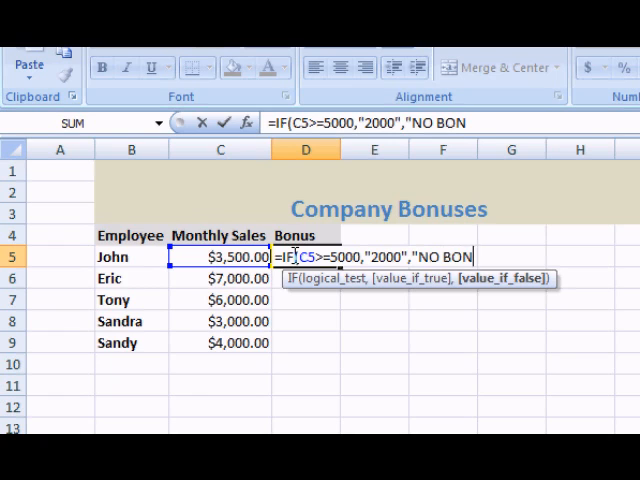
type("US\")")
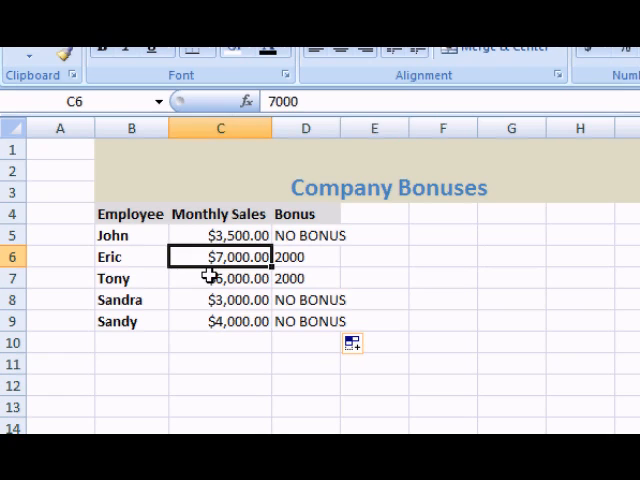
left_click(220, 278)
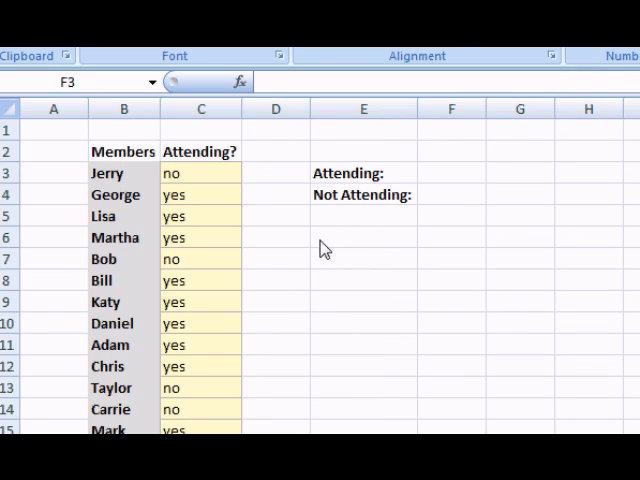
mouse_move(308, 184)
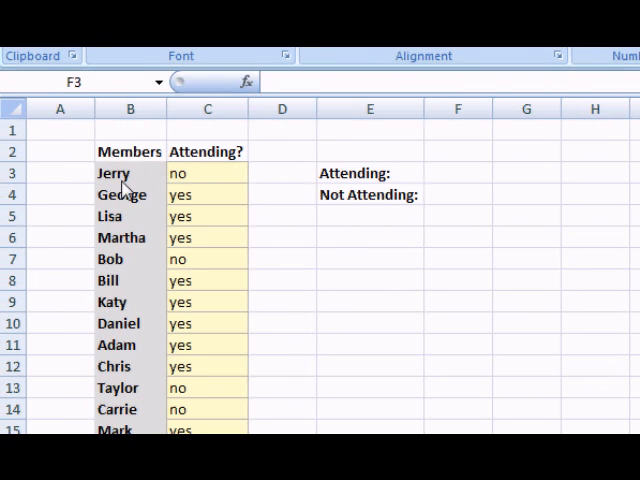
mouse_move(232, 176)
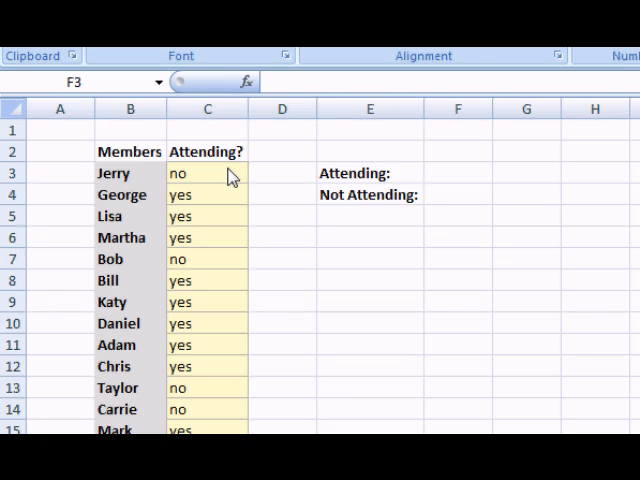
mouse_move(366, 176)
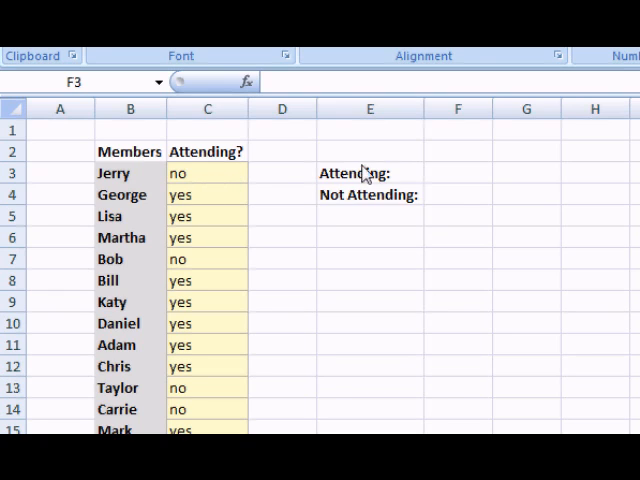
mouse_move(442, 208)
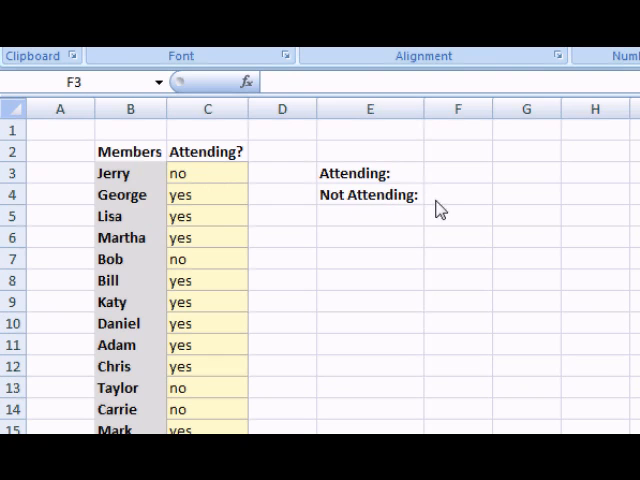
scroll("down", 3)
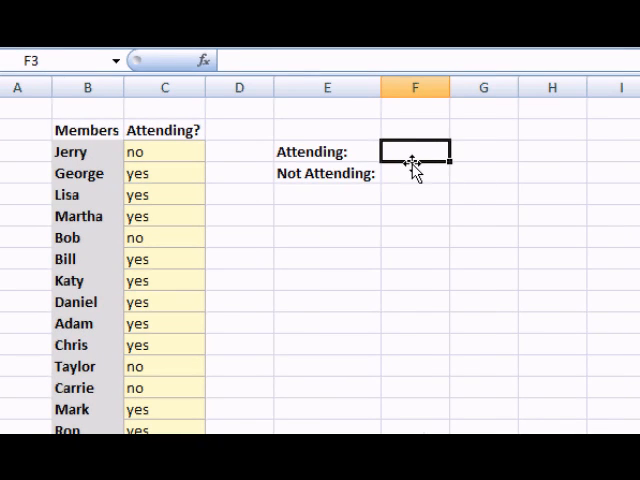
Count attendees with =COUNTIF(C3:C17,"yes") in F3 and =COUNTIF(C3:C17,"no") in F4, giving 10 and 5.
type("=c")
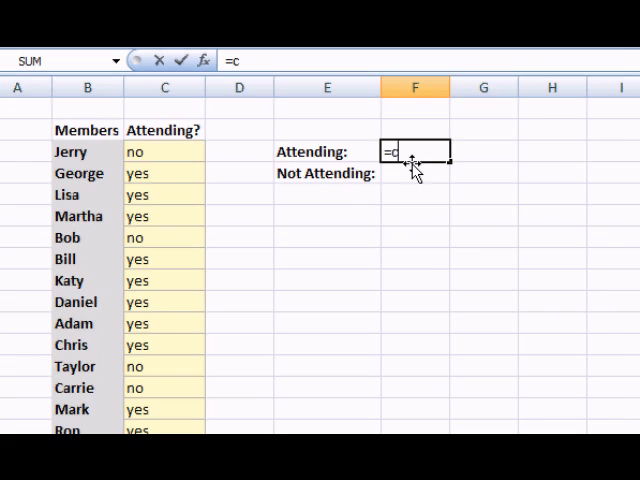
type("ountif(C3:C17")
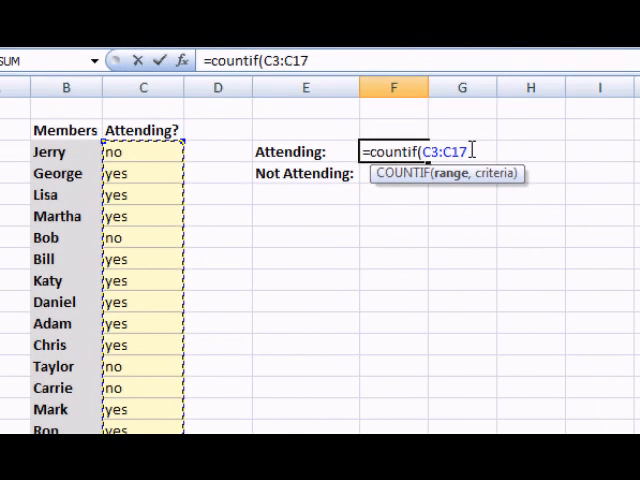
type(",")
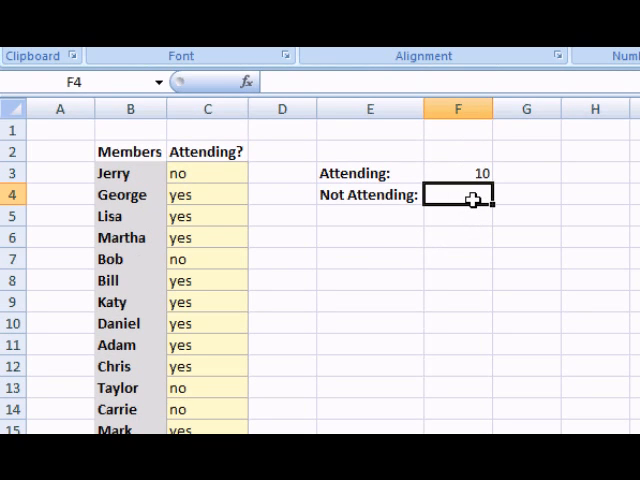
type("=")
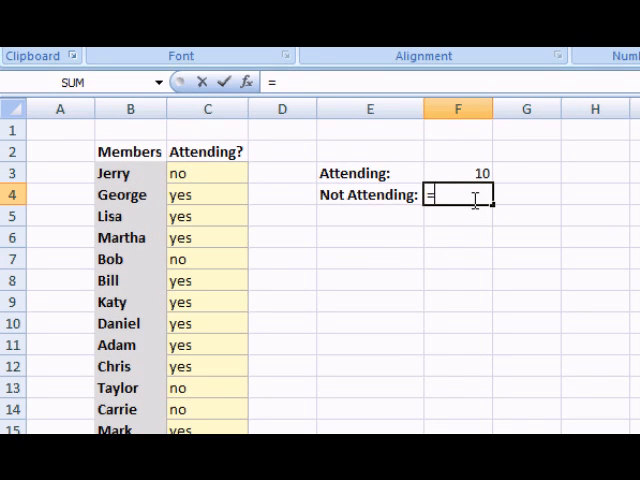
type("countif(C3:C17,")
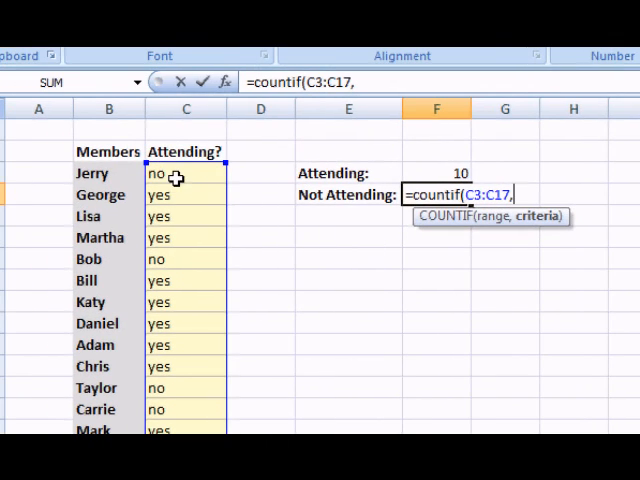
key("Enter")
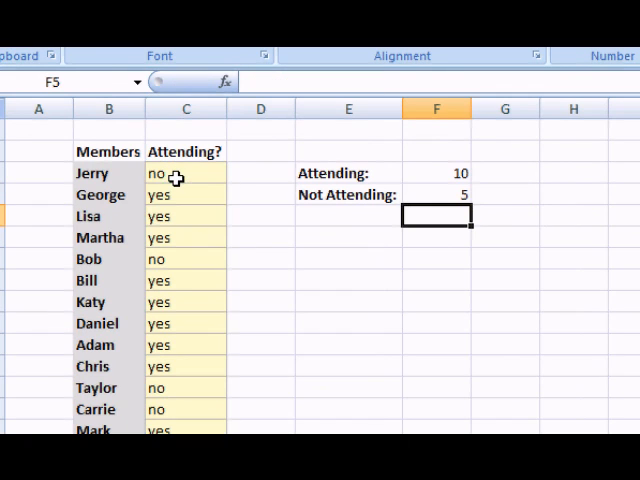
mouse_move(450, 174)
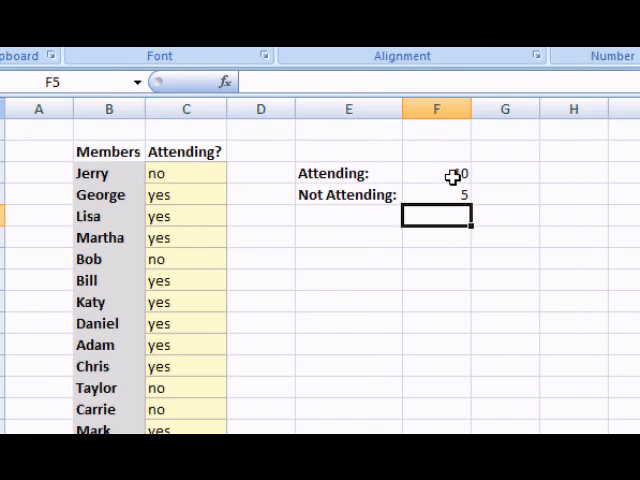
left_click(436, 172)
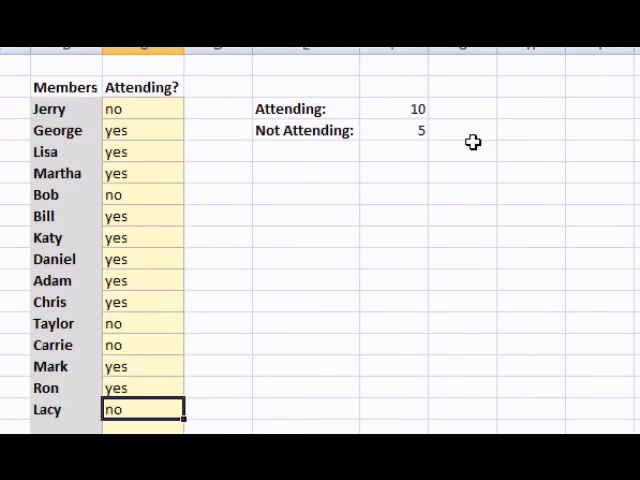
Switch back to the Vlookup sheet with its grading-scale table.
scroll("down", 3)
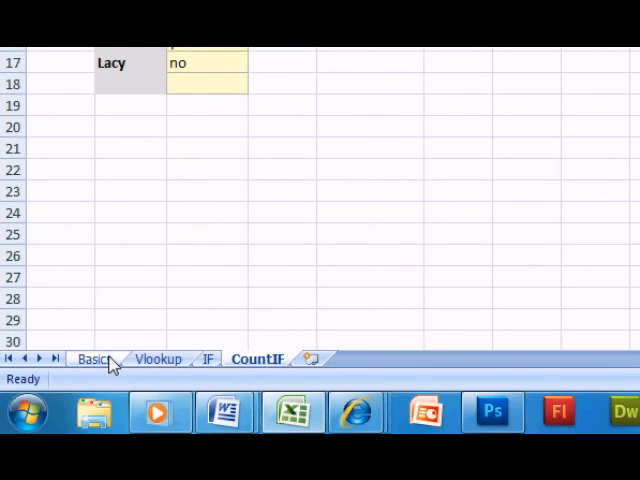
left_click(156, 358)
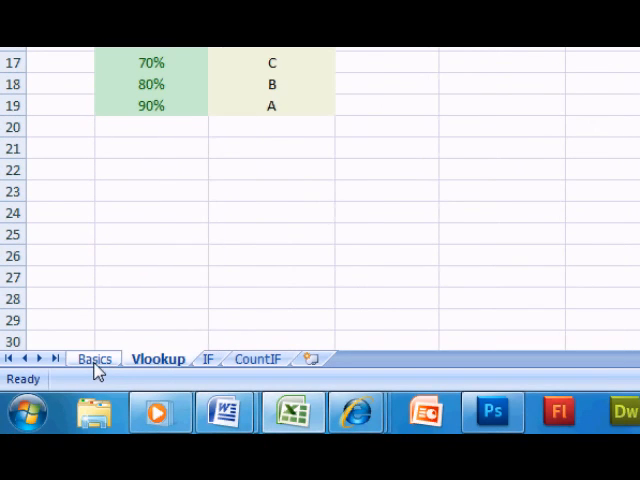